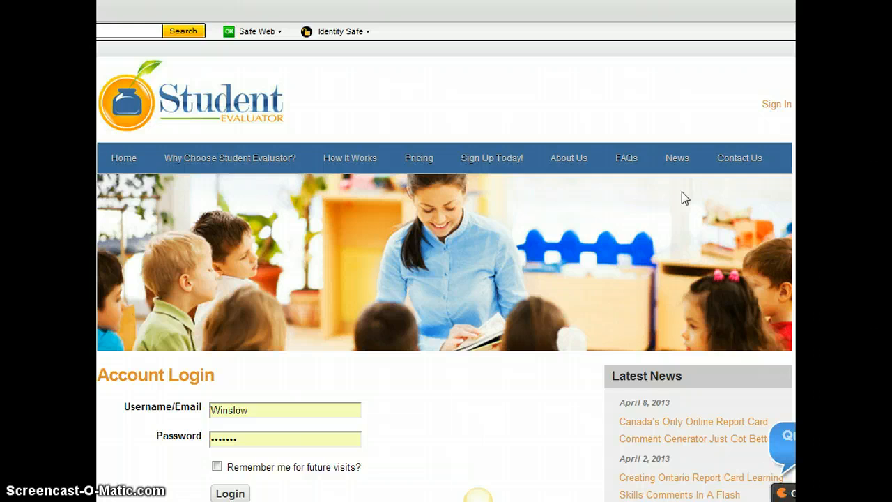
{"action": "mouse_move", "coordinate": [666, 199]}
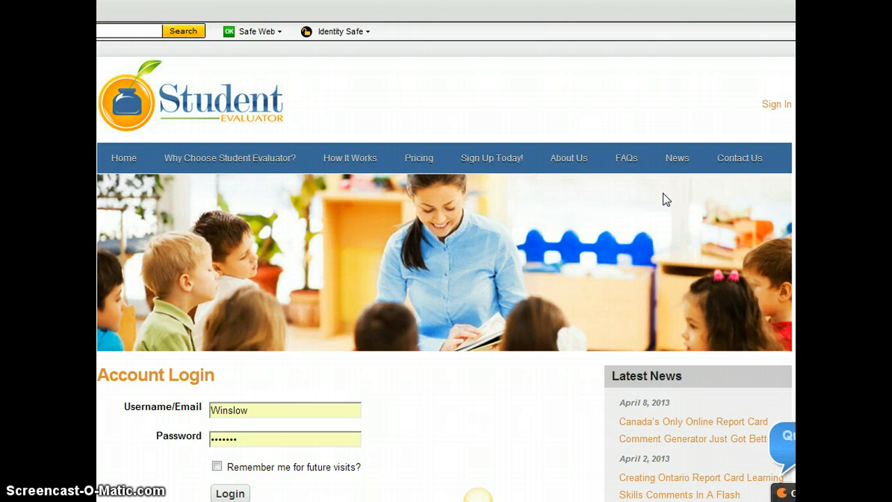
Log in to Student Evaluator to reach the Account Manager page showing subscriptions
{"action": "left_click", "coordinate": [230, 493]}
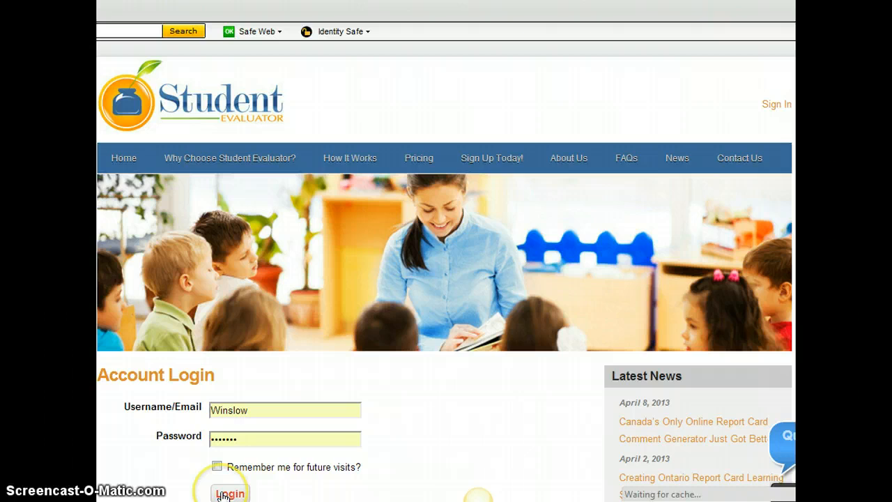
{"action": "left_click", "coordinate": [230, 493]}
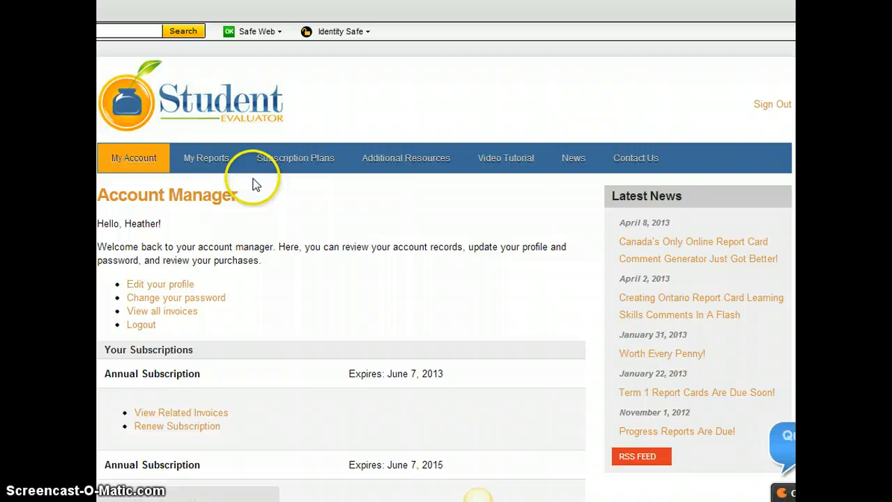
{"action": "mouse_move", "coordinate": [405, 158]}
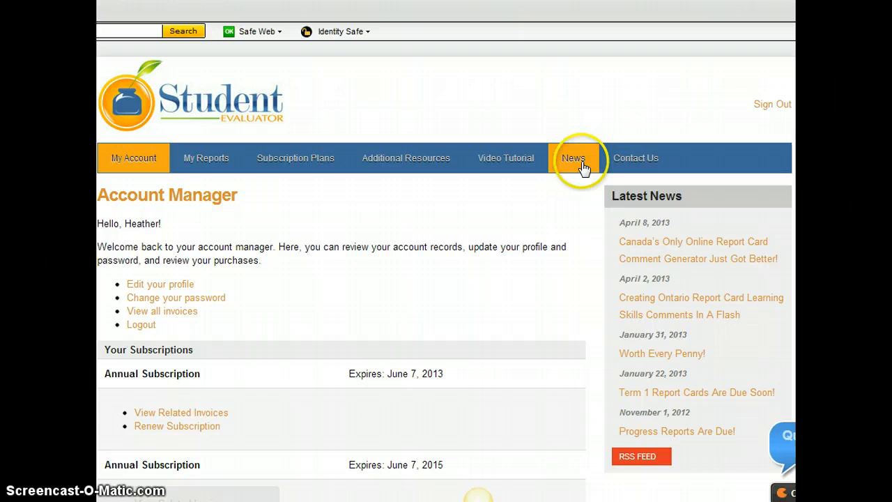
{"action": "mouse_move", "coordinate": [648, 270]}
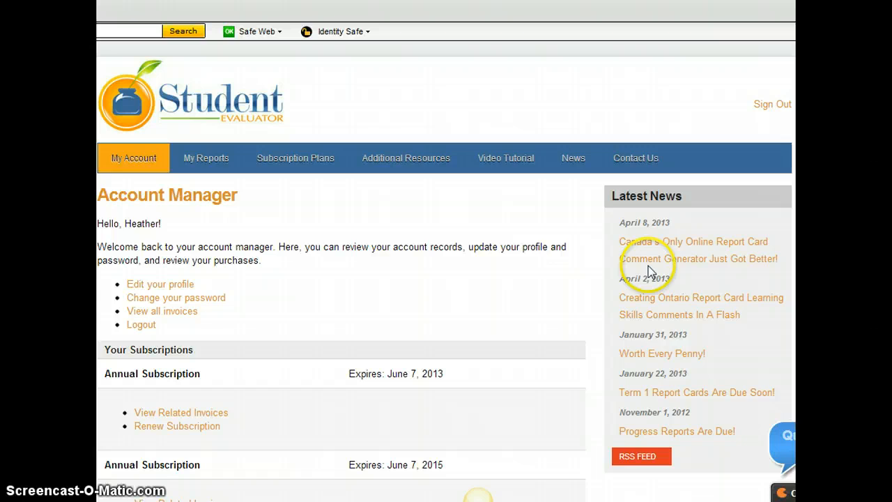
{"action": "mouse_move", "coordinate": [466, 201]}
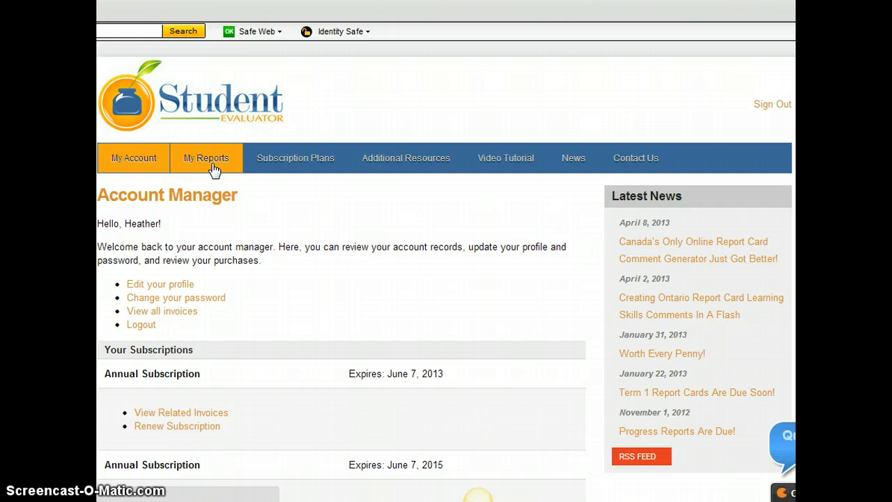
Create a new student record under My Reports with the full name 'John W.'
{"action": "left_click", "coordinate": [205, 158]}
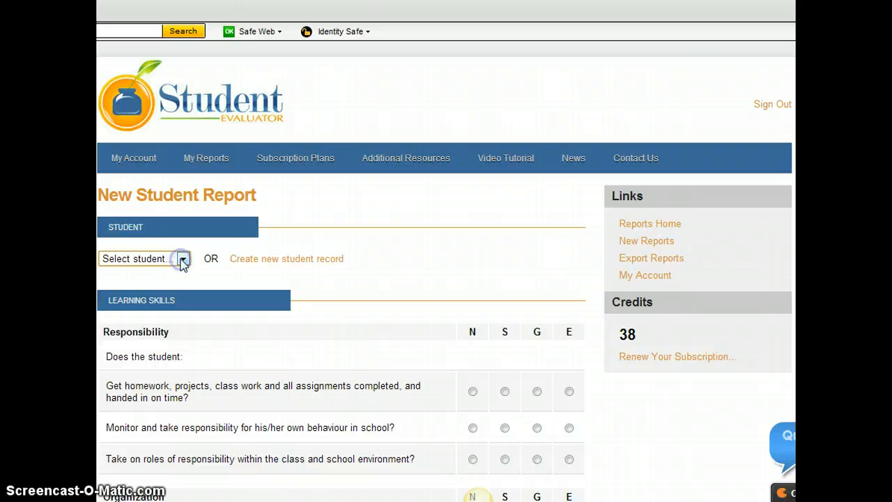
{"action": "left_click", "coordinate": [286, 258]}
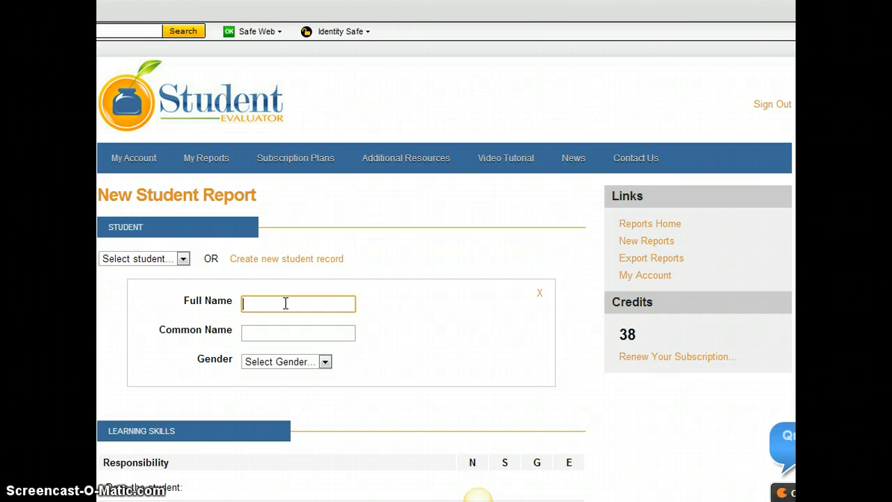
{"action": "type", "text": "John W."}
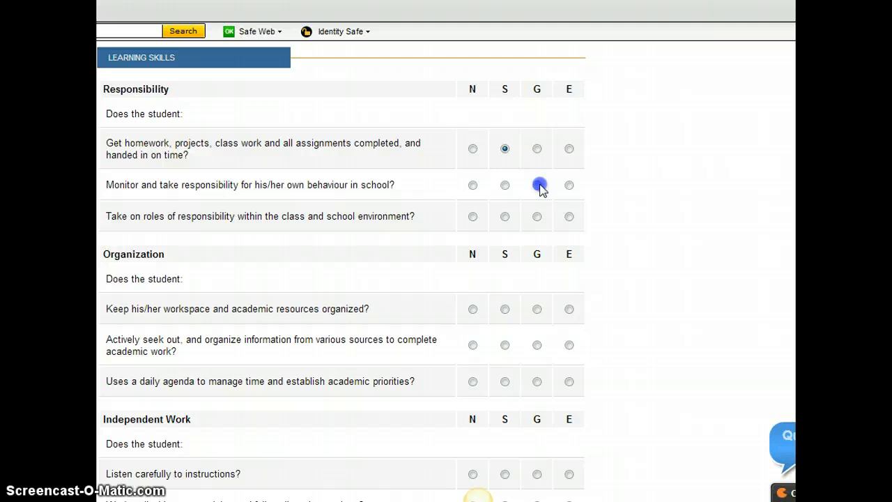
Rate each Learning Skills question from Responsibility through Self-Regulation
{"action": "scroll", "scroll_direction": "down", "scroll_amount": 3}
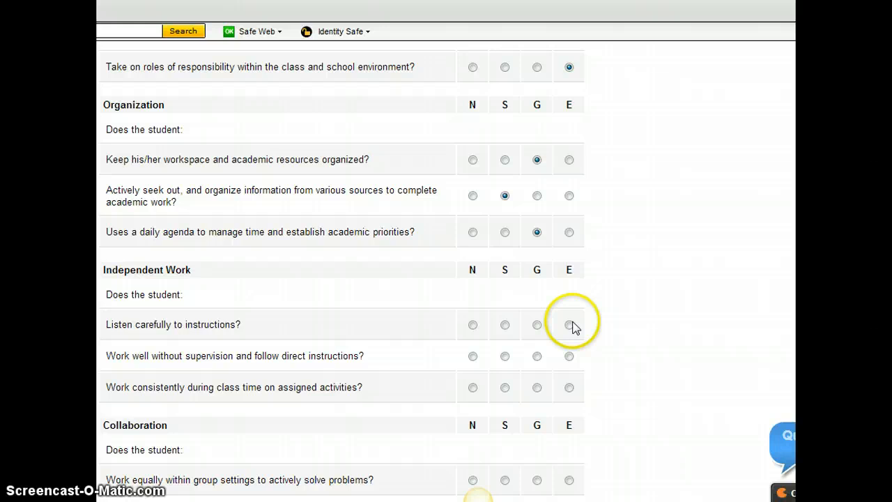
{"action": "scroll", "scroll_direction": "down", "scroll_amount": 3}
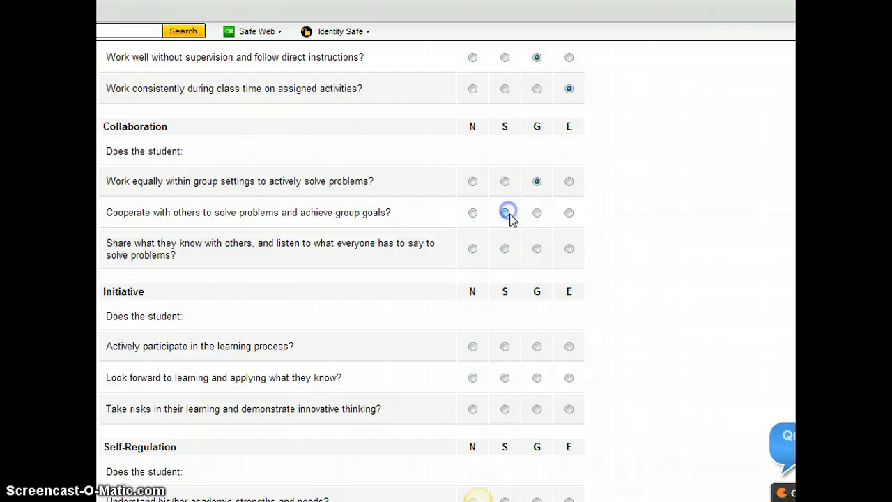
{"action": "scroll", "scroll_direction": "down", "scroll_amount": 3}
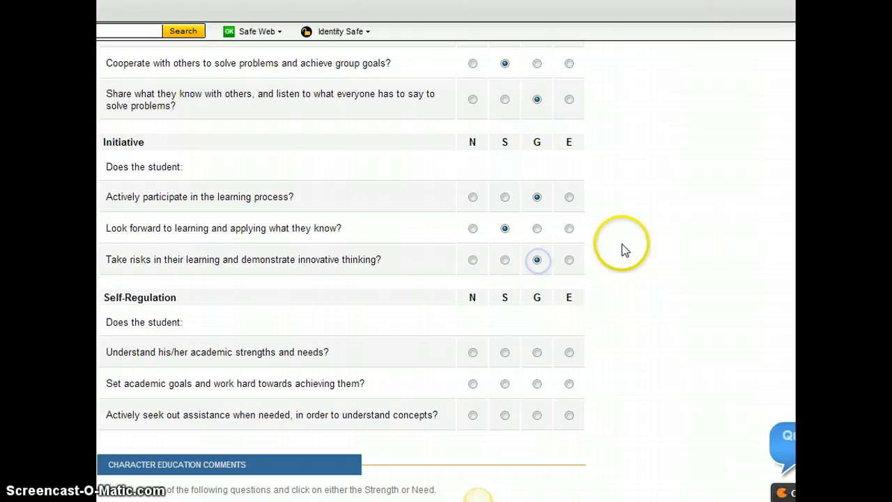
{"action": "scroll", "scroll_direction": "down", "scroll_amount": 3}
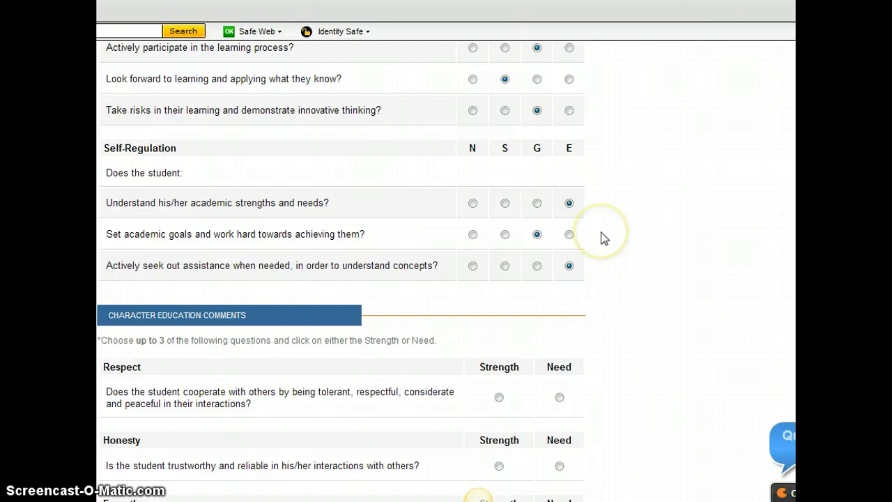
{"action": "scroll", "scroll_direction": "down", "scroll_amount": 3}
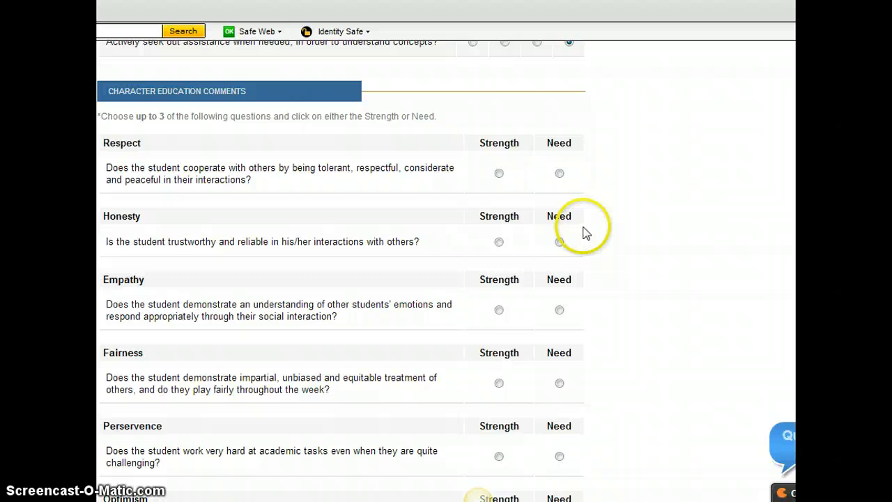
{"action": "mouse_move", "coordinate": [460, 117]}
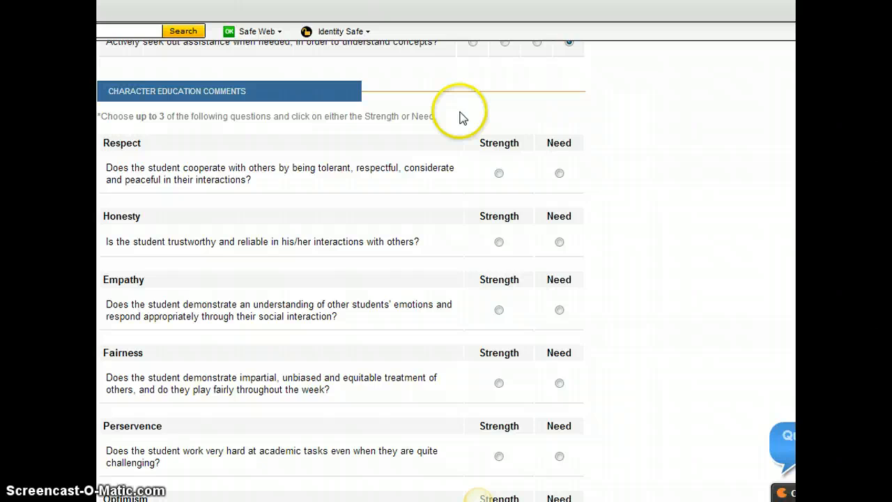
Under Character Education Comments, set Respect to Strength and Empathy to Need
{"action": "scroll", "scroll_direction": "down", "scroll_amount": 3}
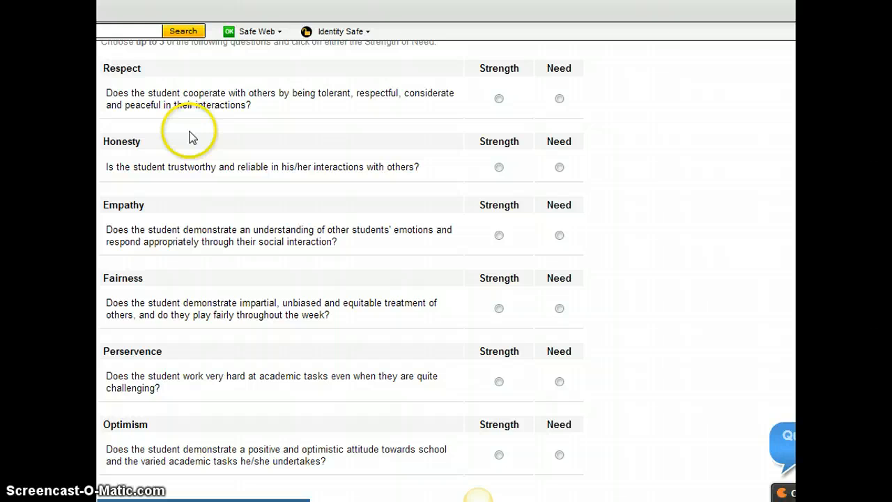
{"action": "left_click", "coordinate": [498, 97]}
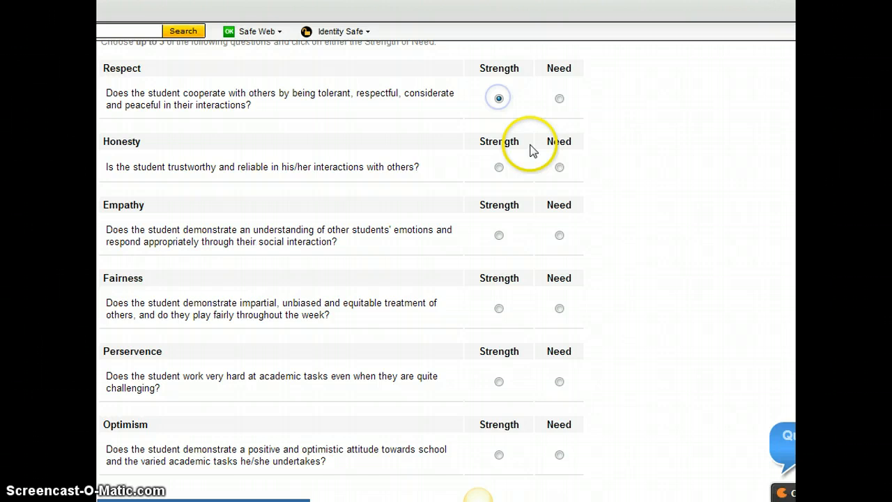
{"action": "left_click", "coordinate": [559, 234]}
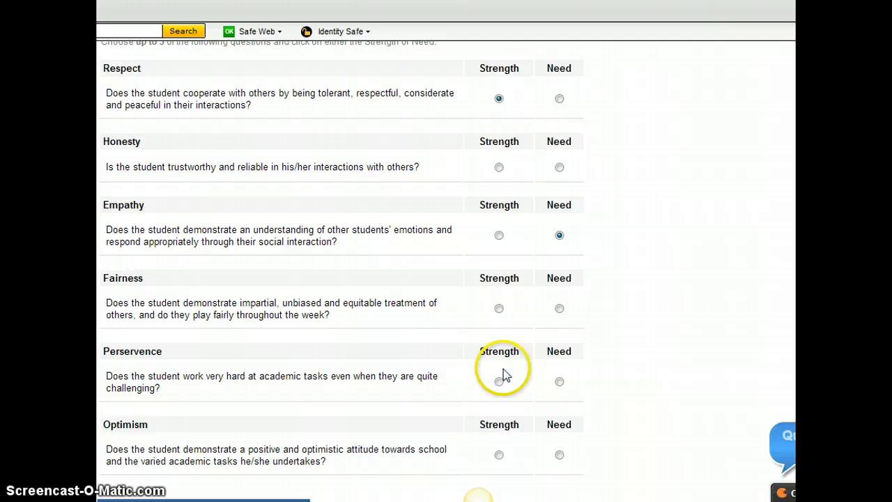
{"action": "scroll", "scroll_direction": "down", "scroll_amount": 3}
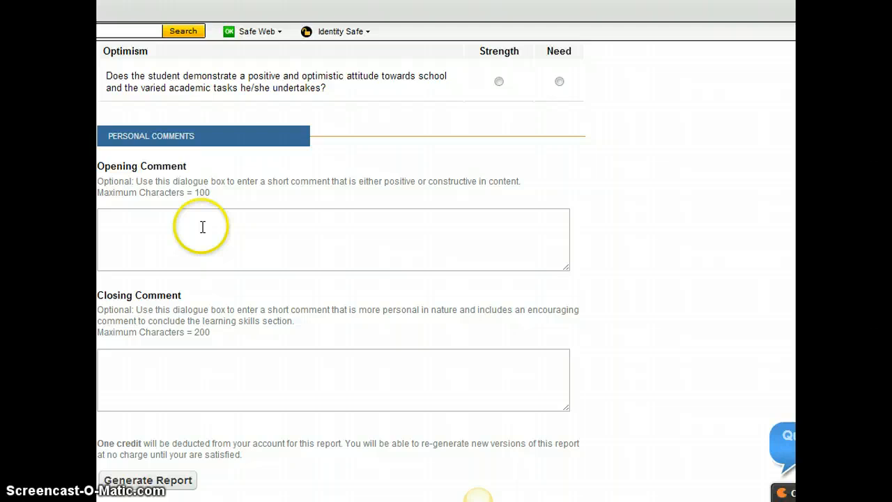
Enter opening 'John has had a fantastic…' and homework/Grade 5 closing comments, then generate
{"action": "type", "text": "J"}
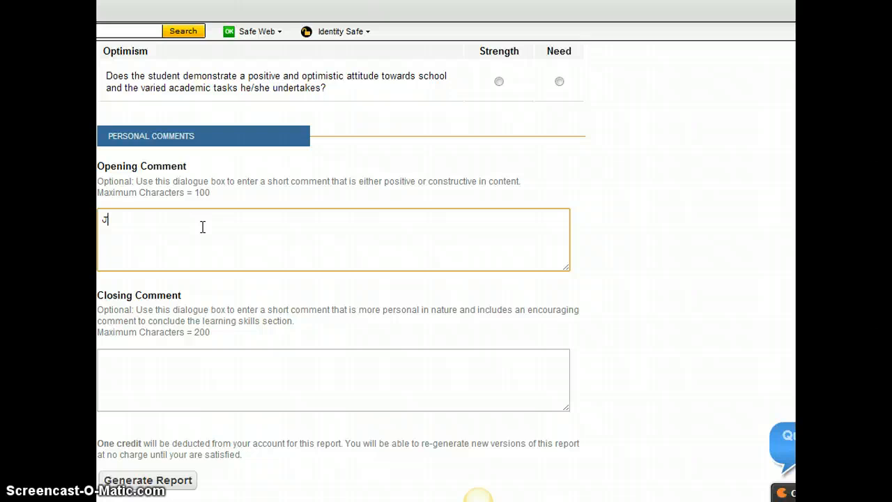
{"action": "type", "text": "John has had a fantastic term."}
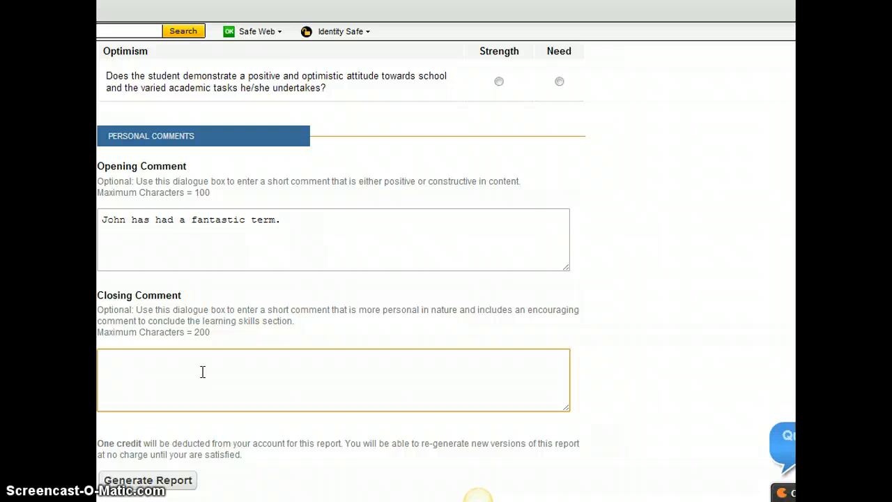
{"action": "type", "text": "John is encouraged"}
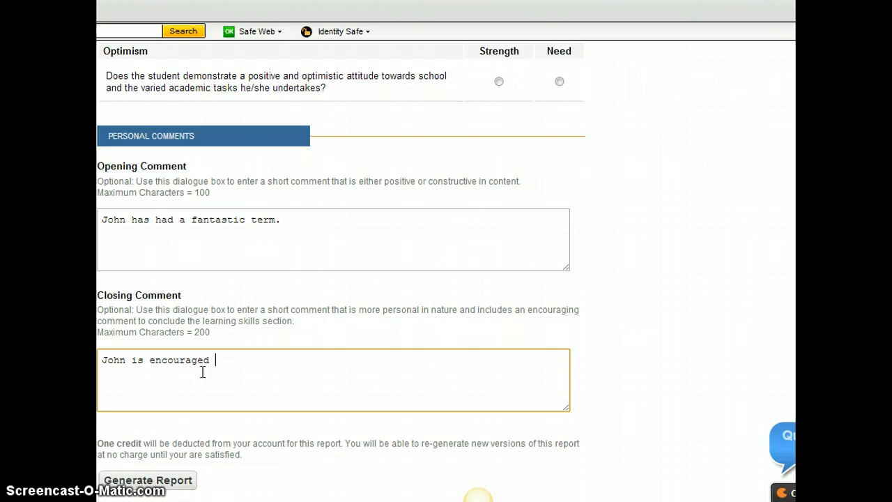
{"action": "type", "text": "to spend more time on hi"}
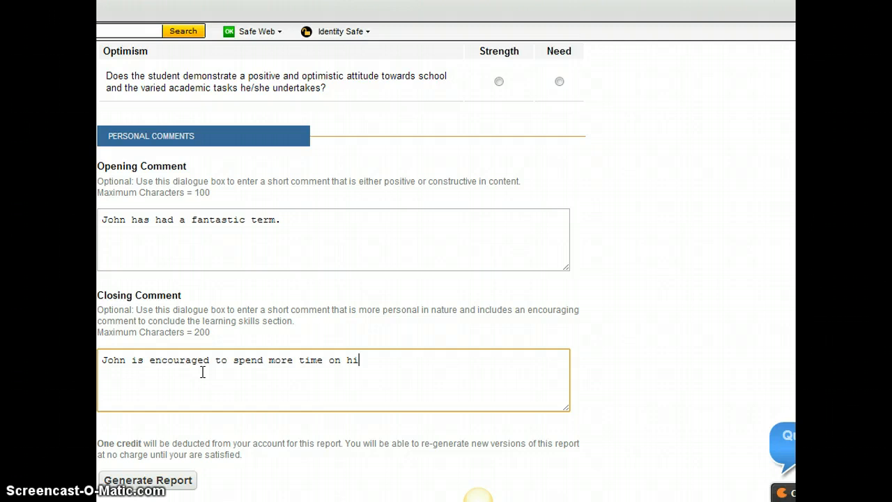
{"action": "type", "text": "s homework tasks."}
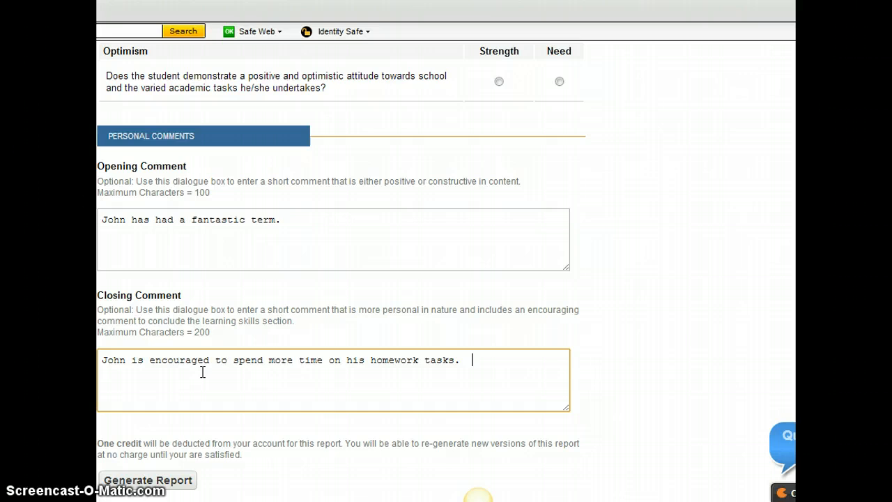
{"action": "type", "text": "Good luck in Grade"}
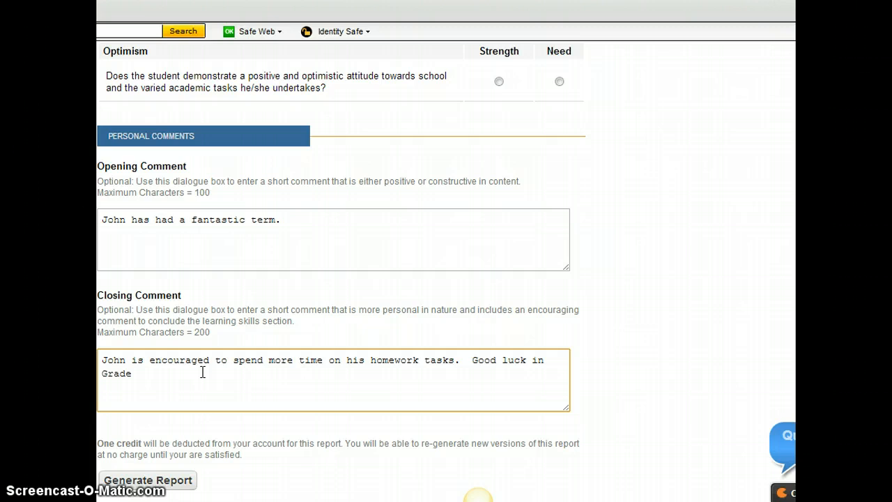
{"action": "type", "text": "5."}
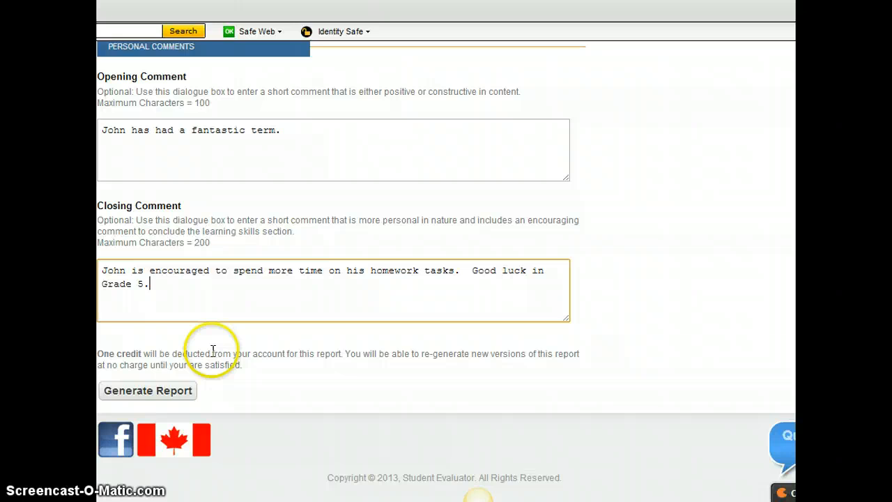
{"action": "left_click", "coordinate": [147, 390]}
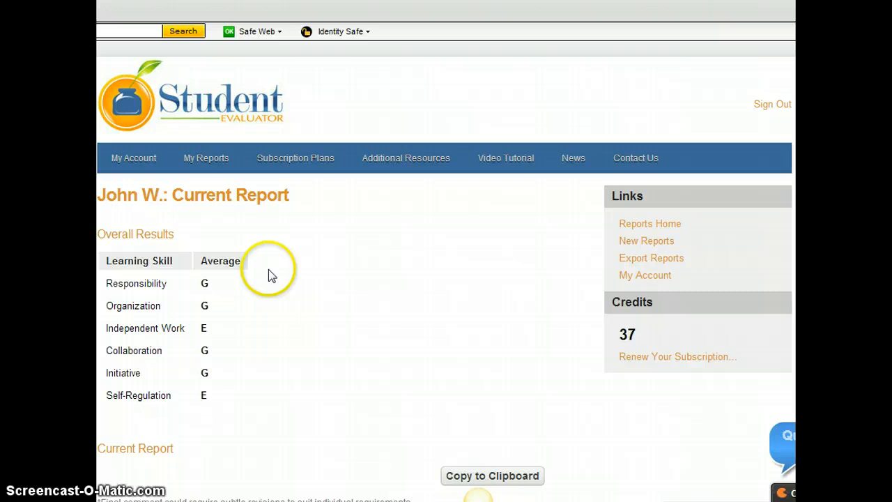
{"action": "scroll", "scroll_direction": "down", "scroll_amount": 3}
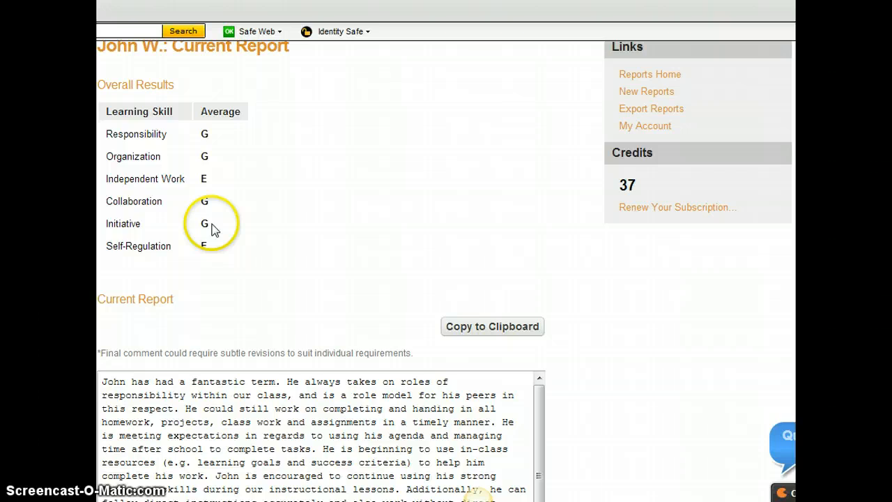
{"action": "scroll", "scroll_direction": "down", "scroll_amount": 3}
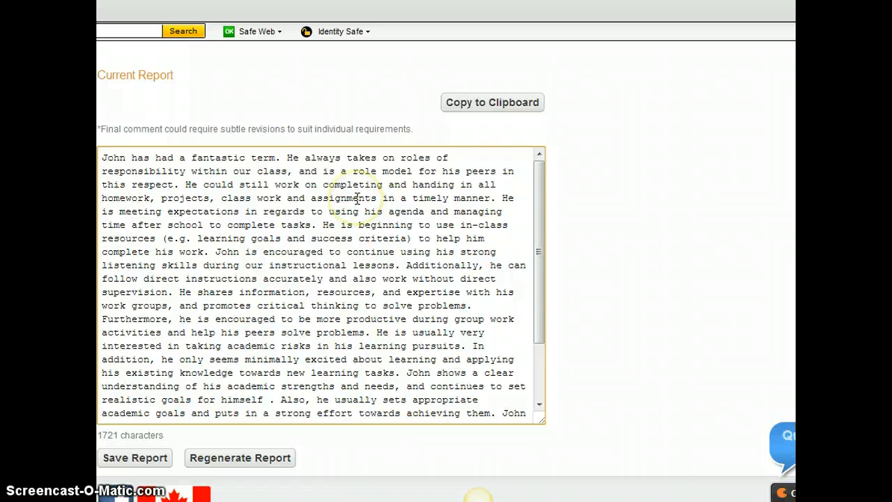
{"action": "scroll", "scroll_direction": "down", "scroll_amount": 3}
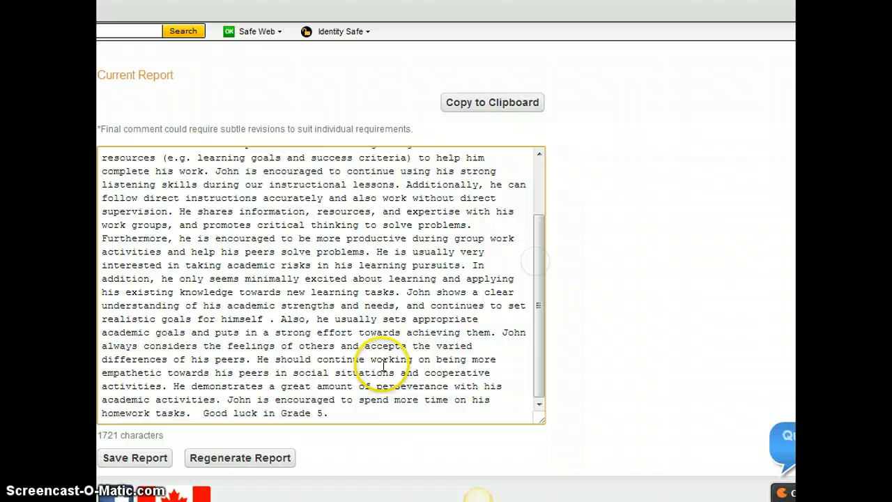
{"action": "mouse_move", "coordinate": [542, 351]}
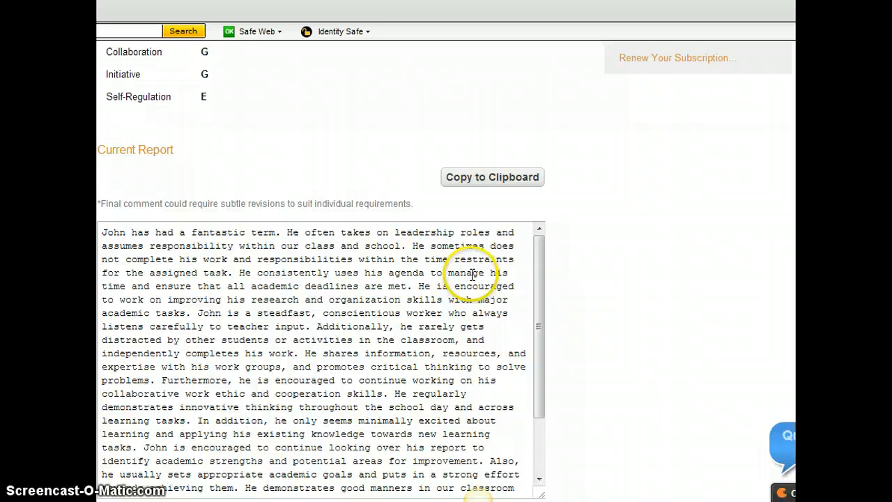
Review the regenerated 1750-character report text ending with the Grade 5 wish
{"action": "scroll", "scroll_direction": "down", "scroll_amount": 3}
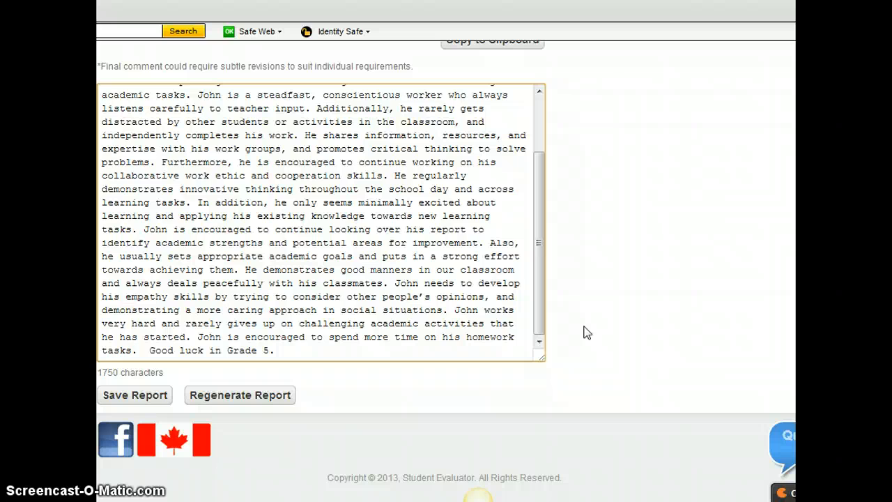
{"action": "scroll", "scroll_direction": "up", "scroll_amount": 3}
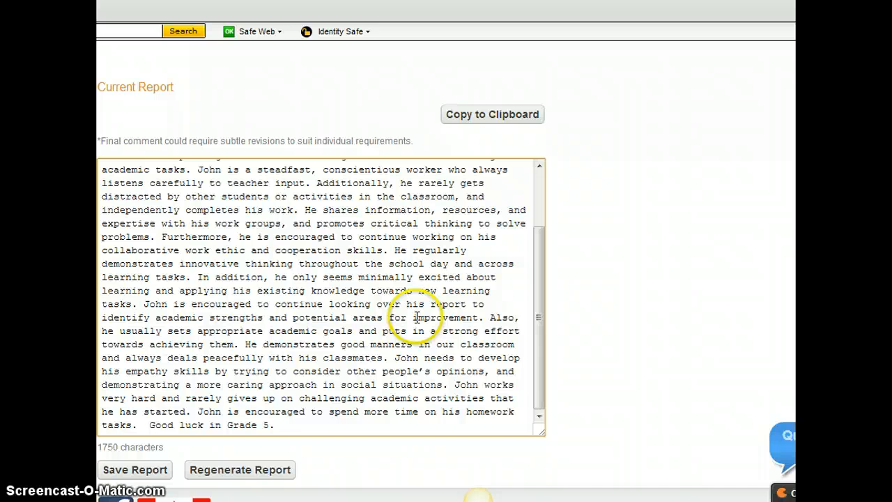
{"action": "scroll", "scroll_direction": "up", "scroll_amount": 3}
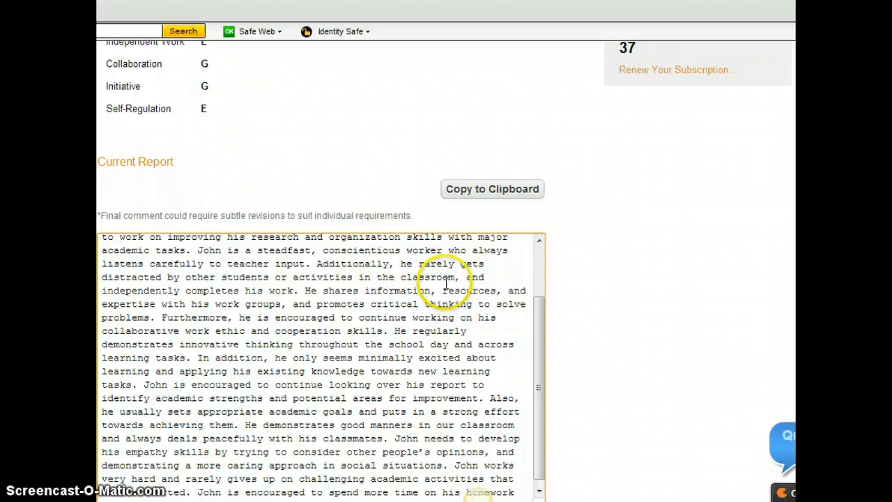
Copy John's report comment to the clipboard and confirm with OK
{"action": "left_click", "coordinate": [492, 188]}
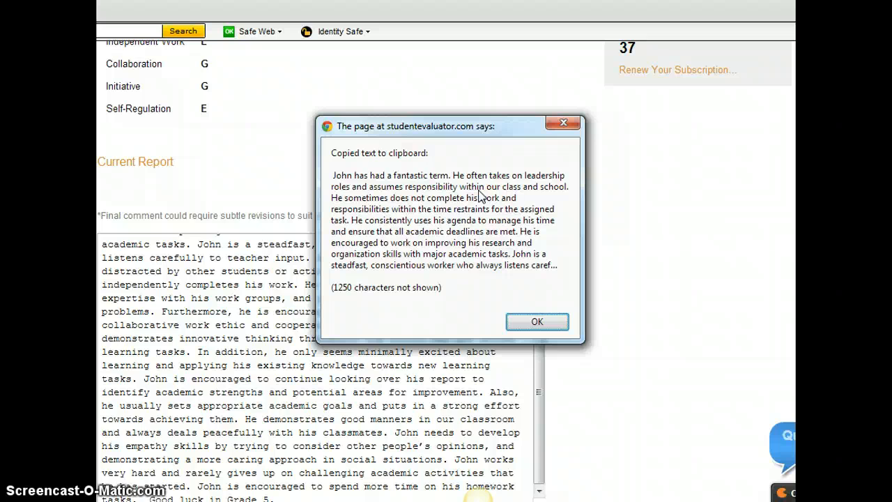
{"action": "left_click", "coordinate": [536, 321]}
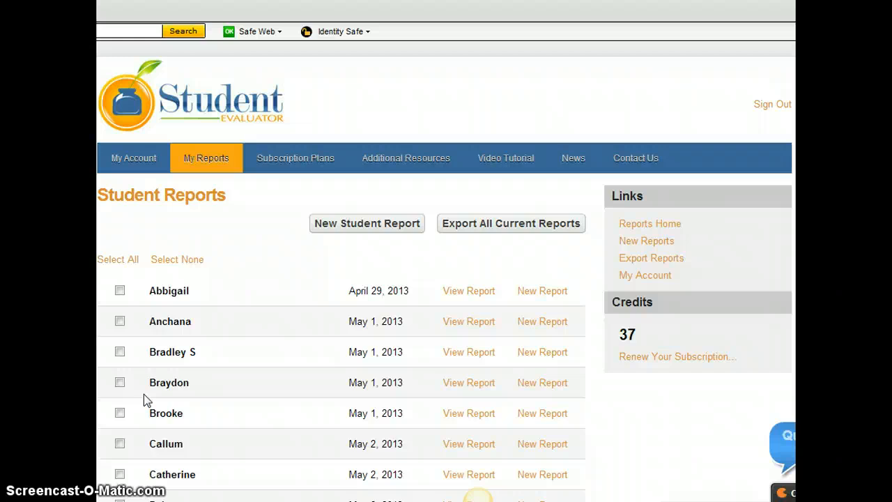
{"action": "mouse_move", "coordinate": [244, 319]}
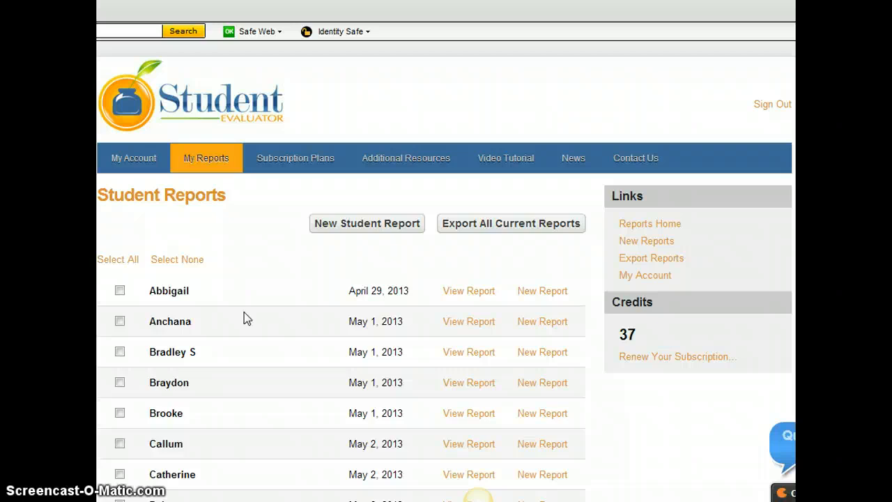
{"action": "mouse_move", "coordinate": [635, 157]}
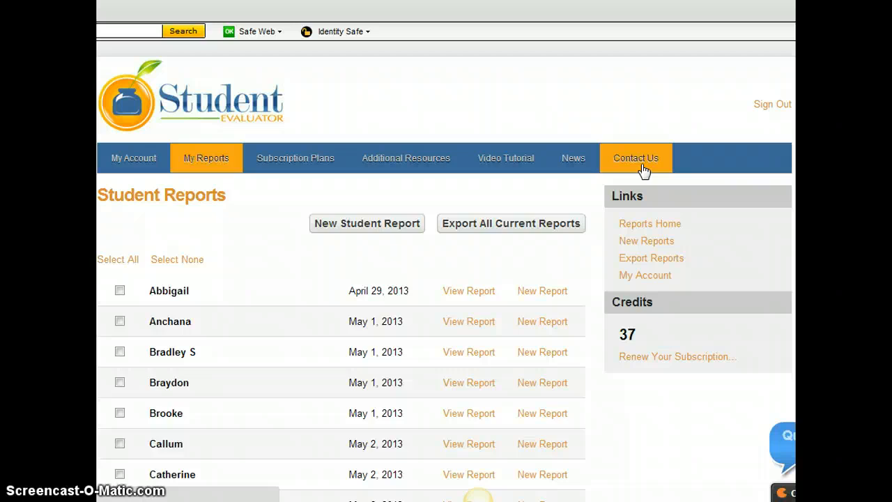